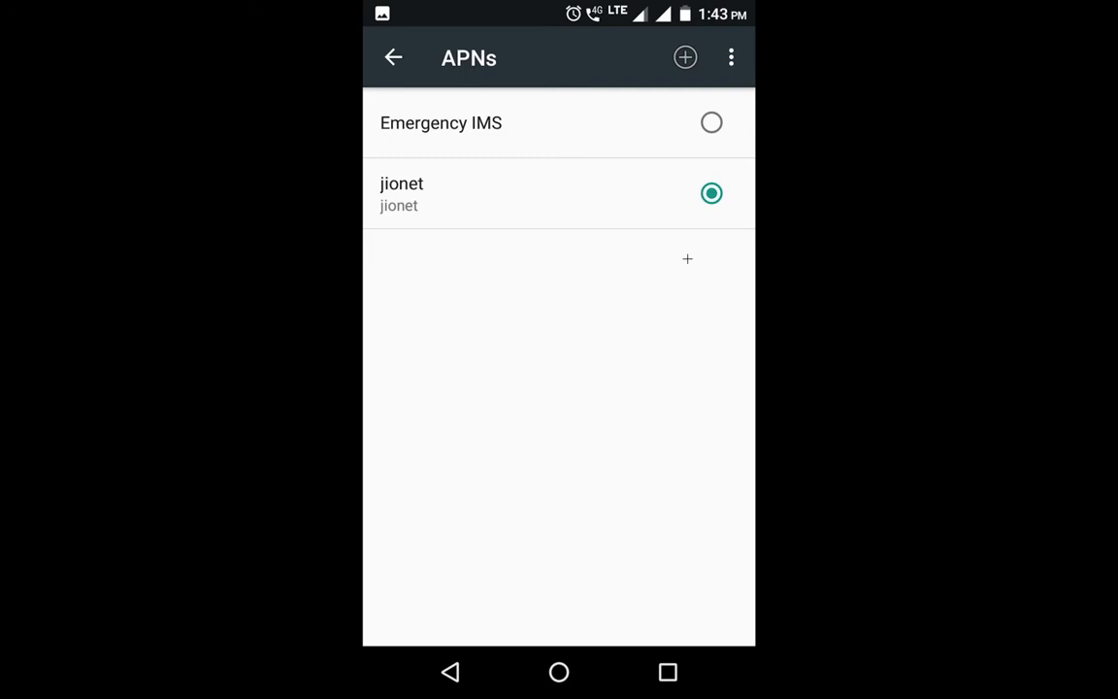
mouse_move(611, 73)
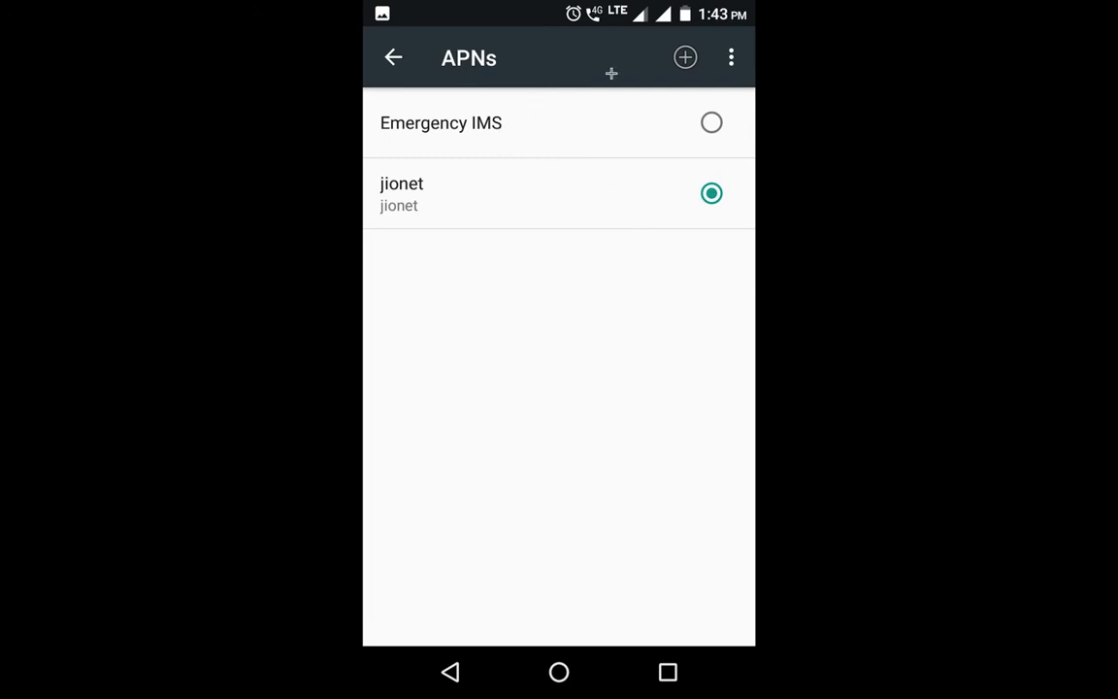
Step: Select the jionet entry in the APNs list to view its access point details
left_click(402, 183)
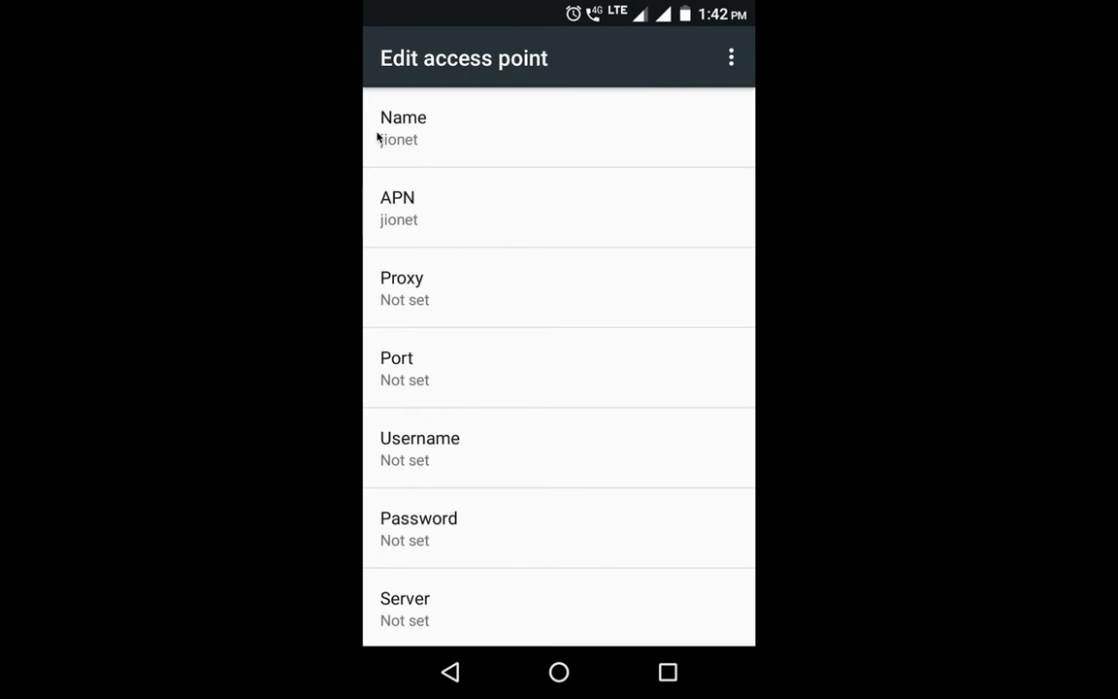
mouse_move(398, 208)
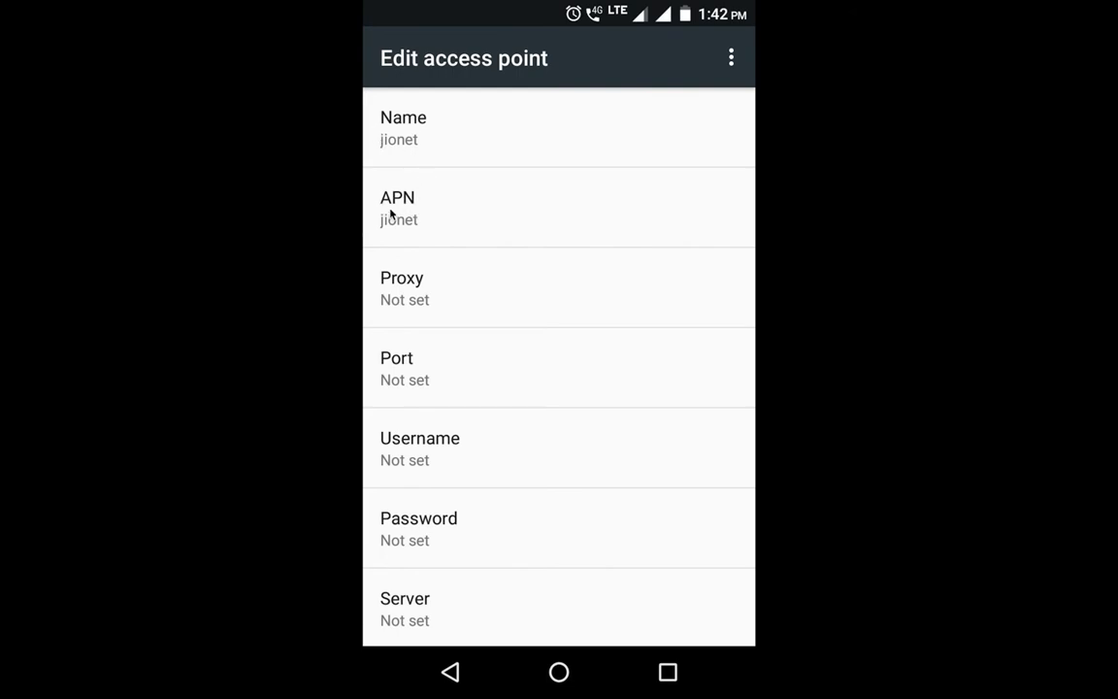
mouse_move(396, 183)
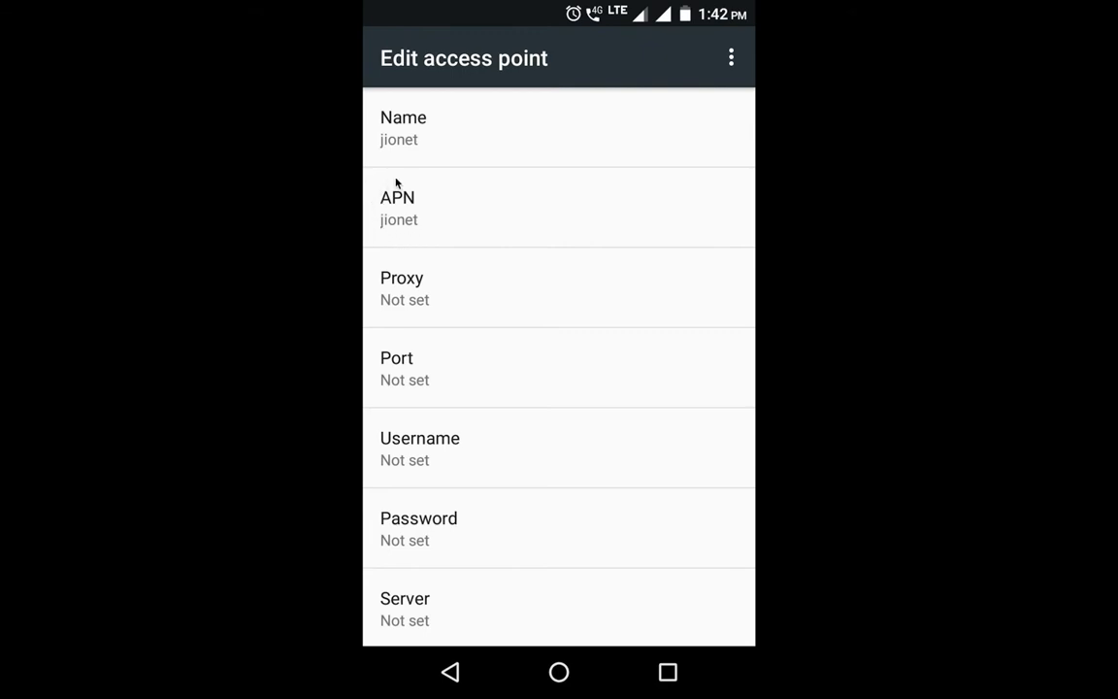
mouse_move(399, 244)
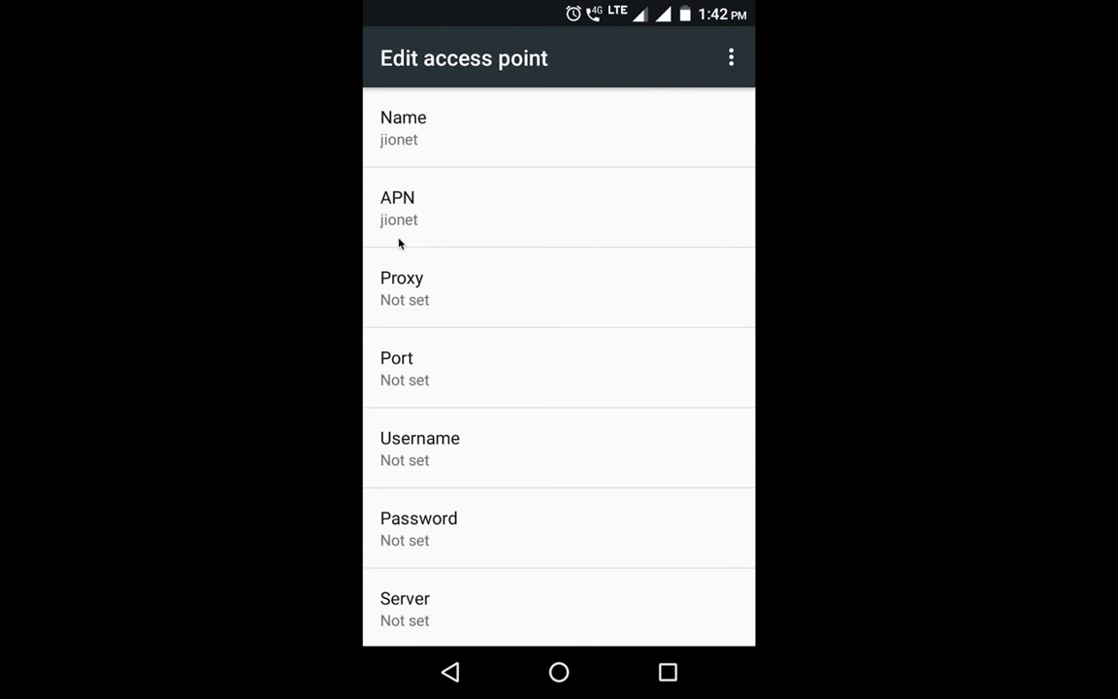
mouse_move(394, 181)
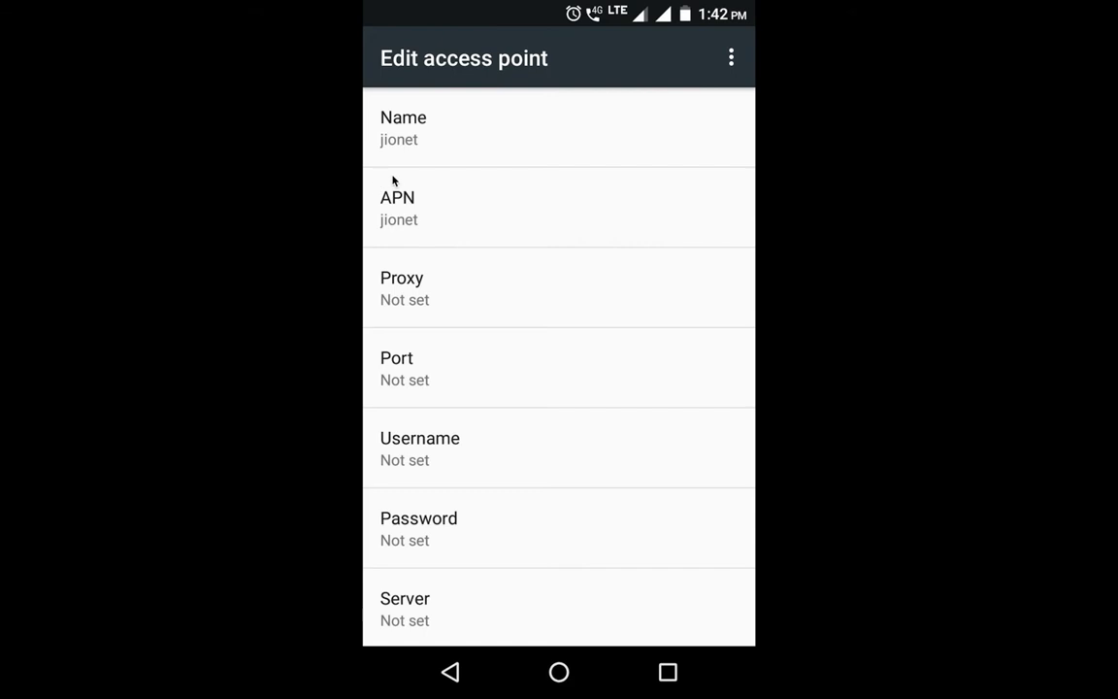
mouse_move(459, 303)
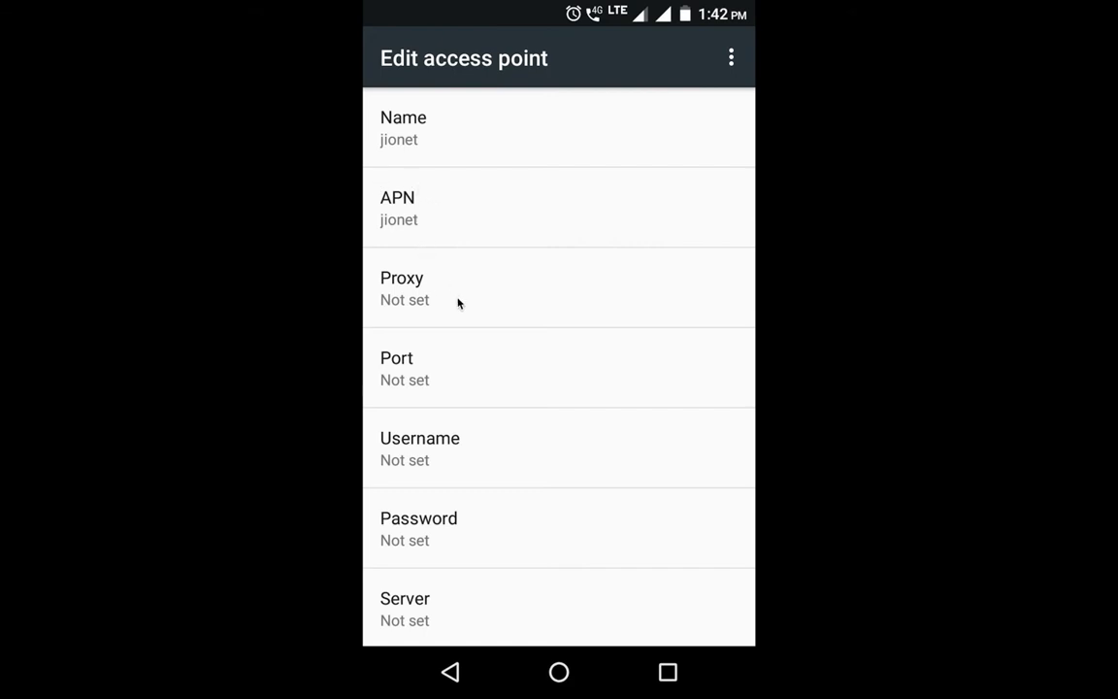
mouse_move(420, 544)
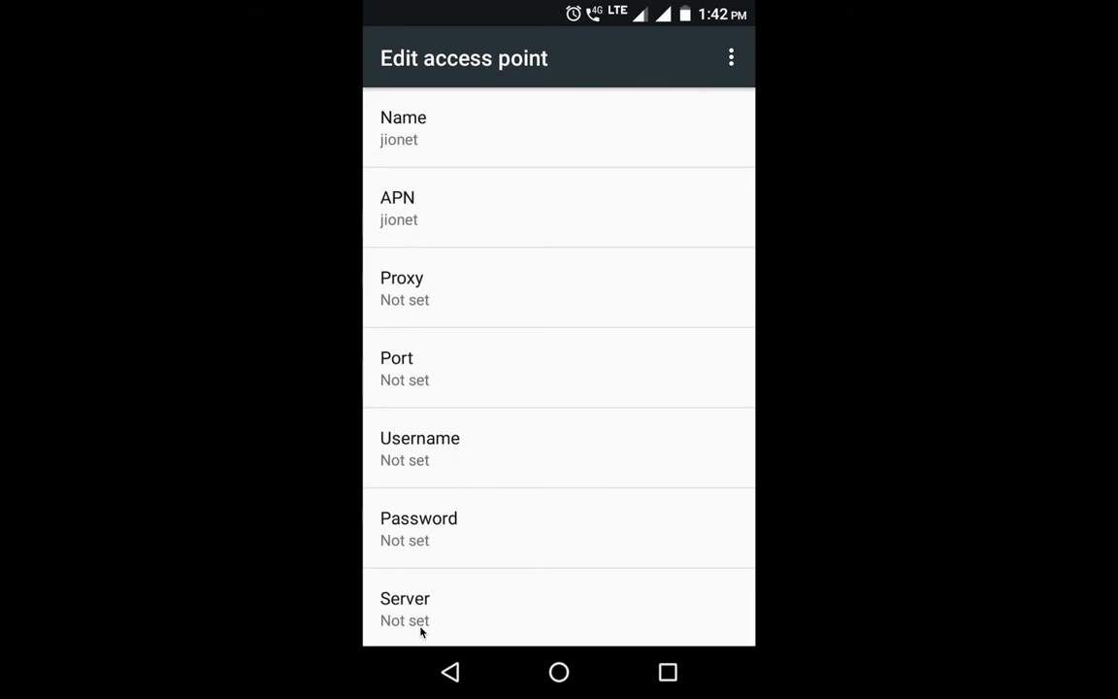
Step: Scroll down the jionet access point to reveal MCC 405 and MNC 861
scroll("down", 3)
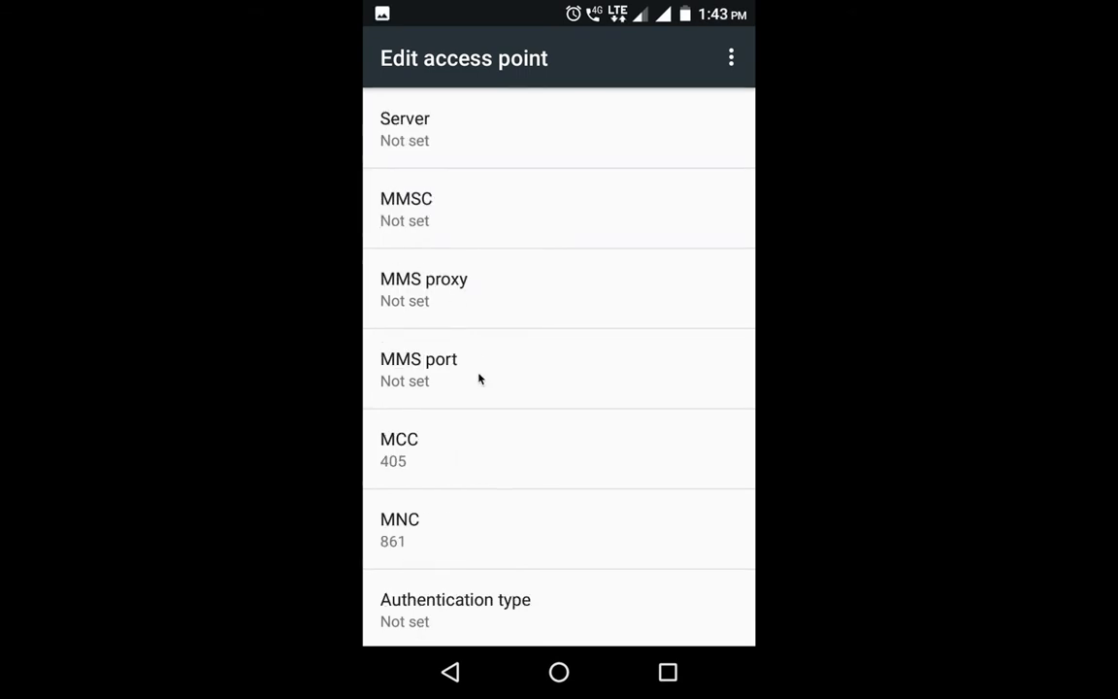
mouse_move(389, 472)
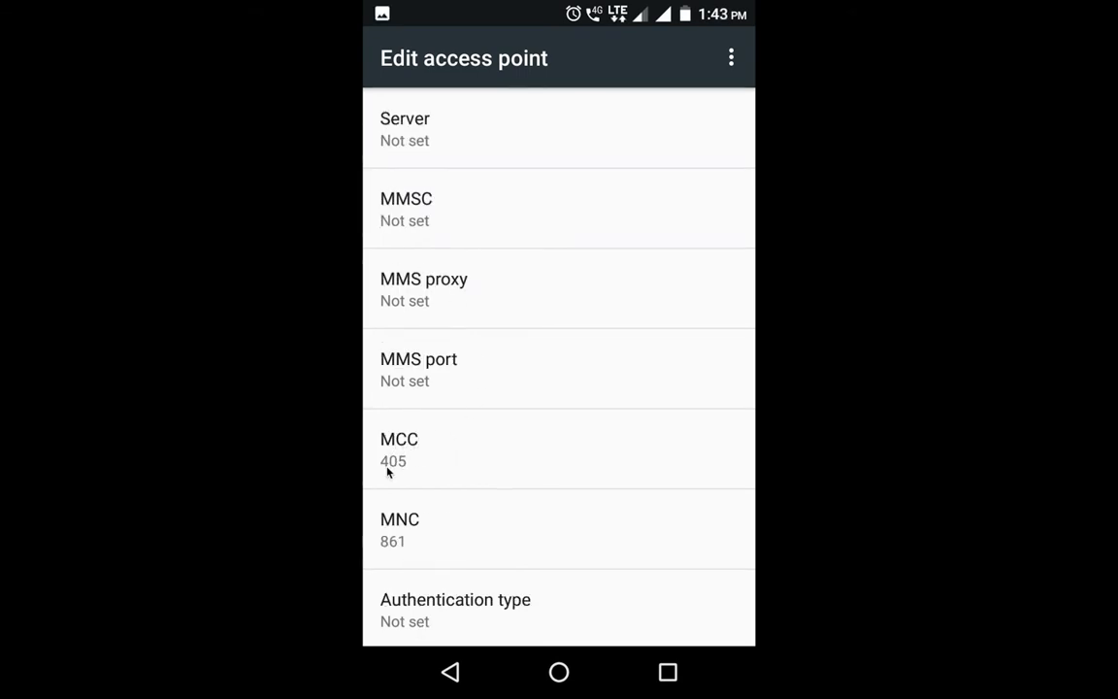
mouse_move(387, 554)
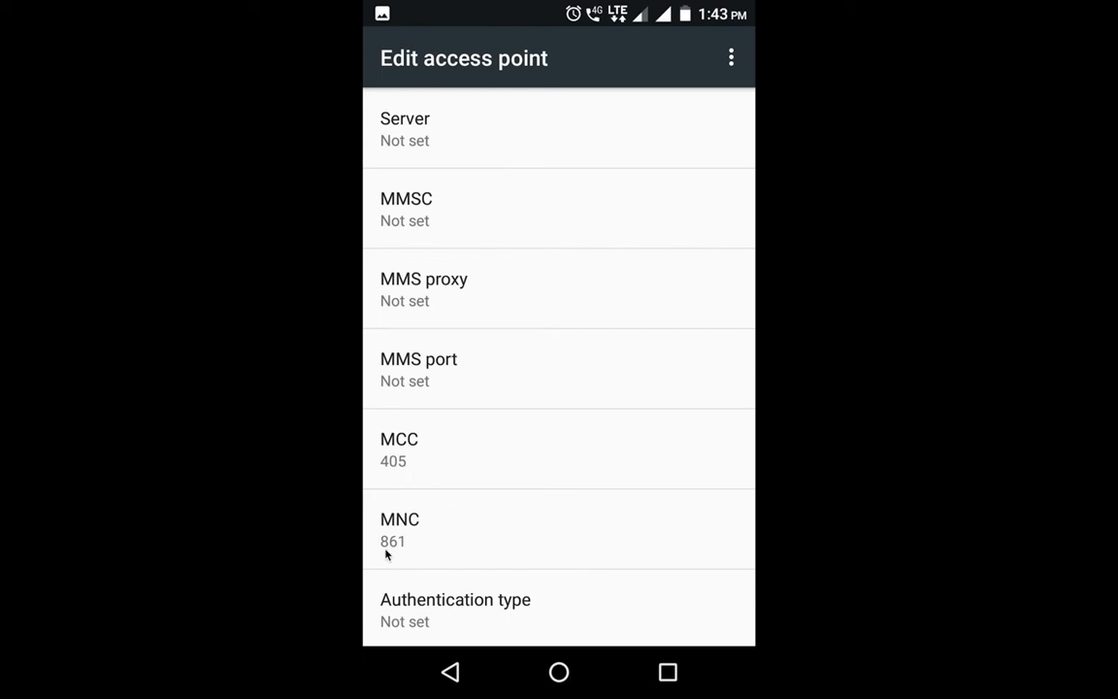
mouse_move(409, 553)
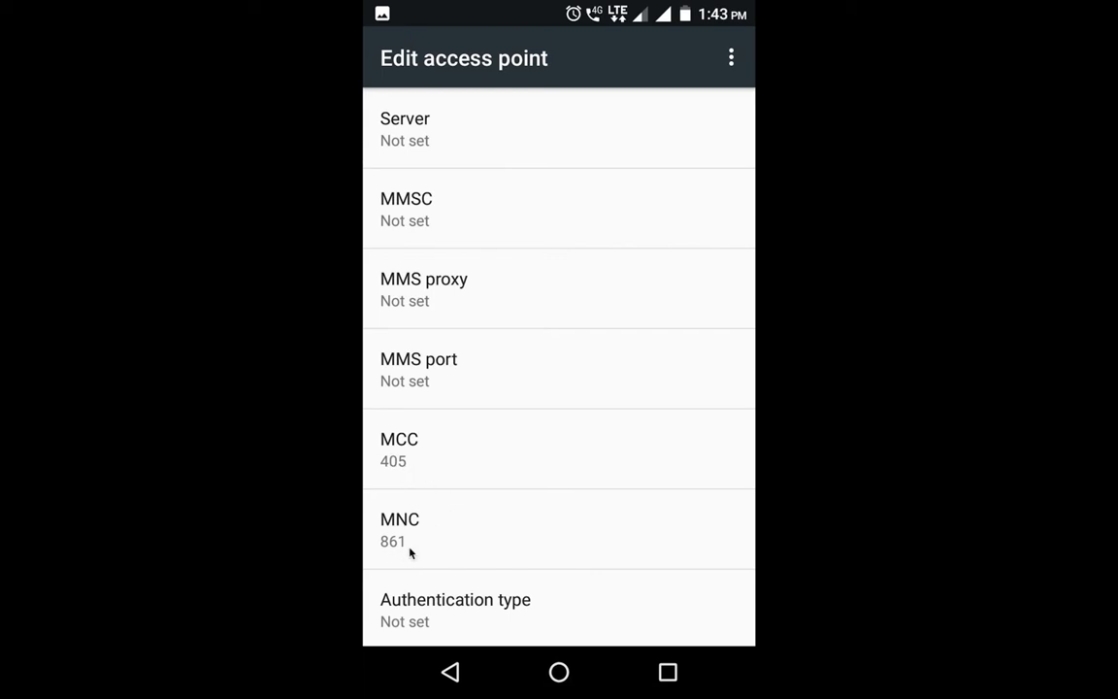
Step: Scroll further to show APN type default,xcap, IPv4/IPv6 protocol and roaming protocol
scroll("down", 3)
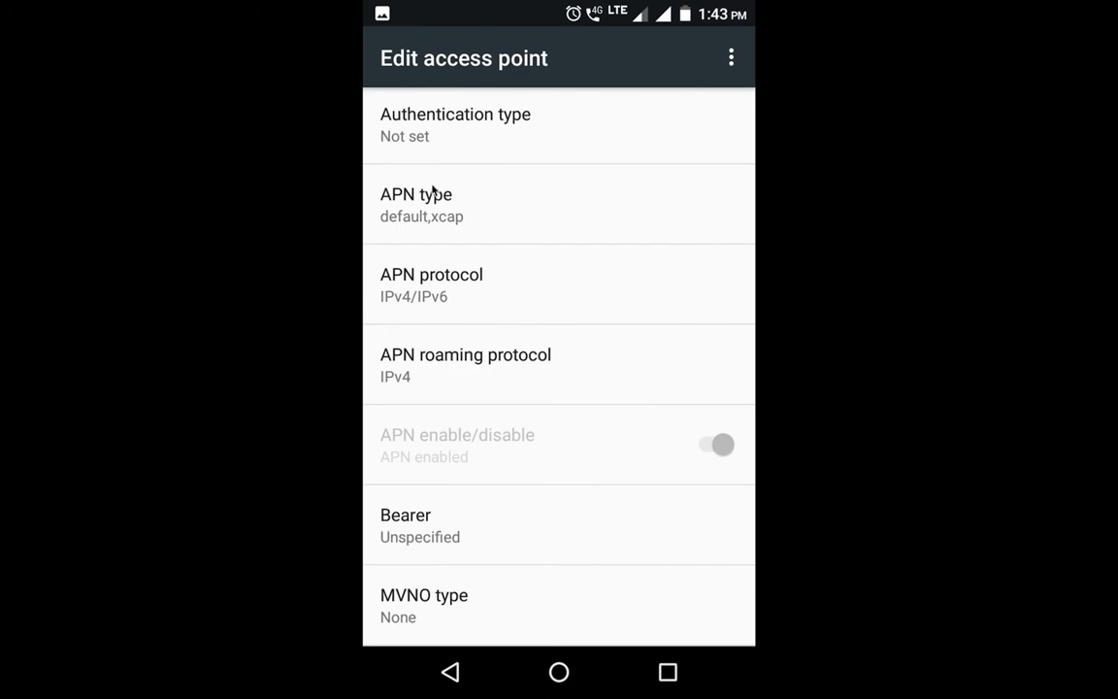
mouse_move(425, 229)
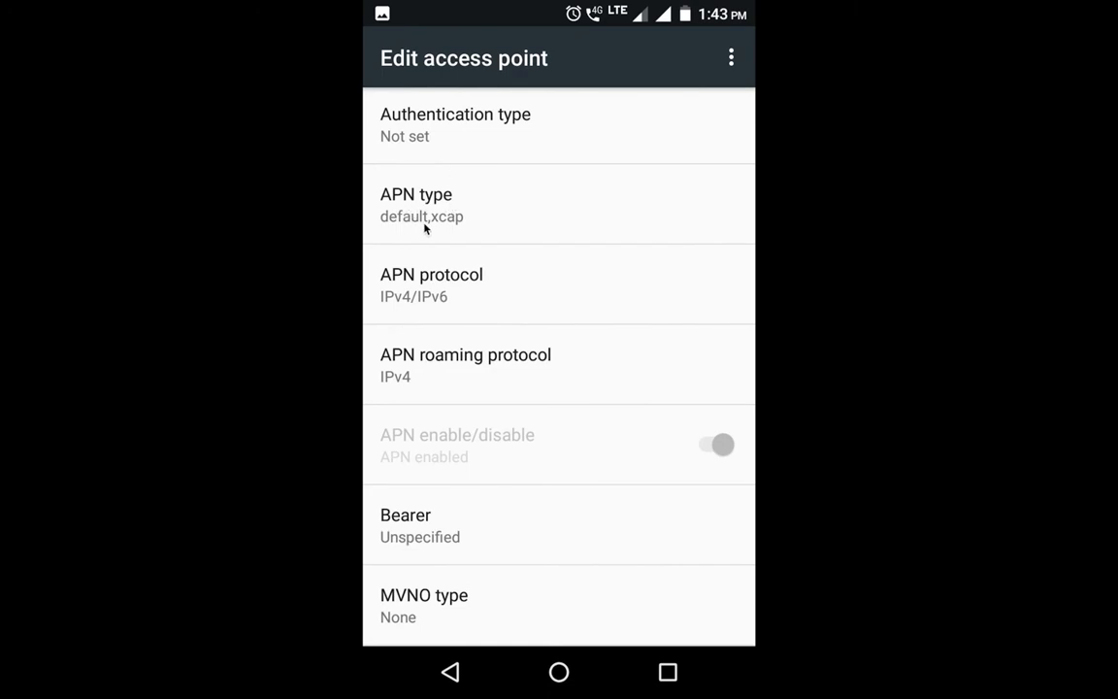
mouse_move(391, 288)
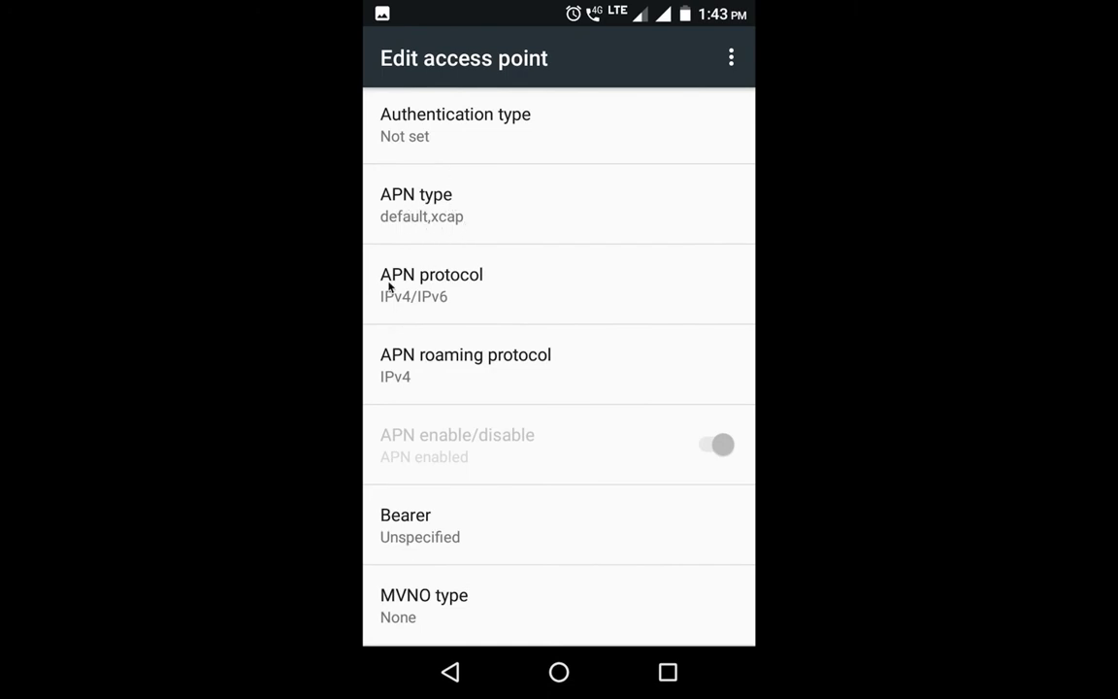
mouse_move(434, 308)
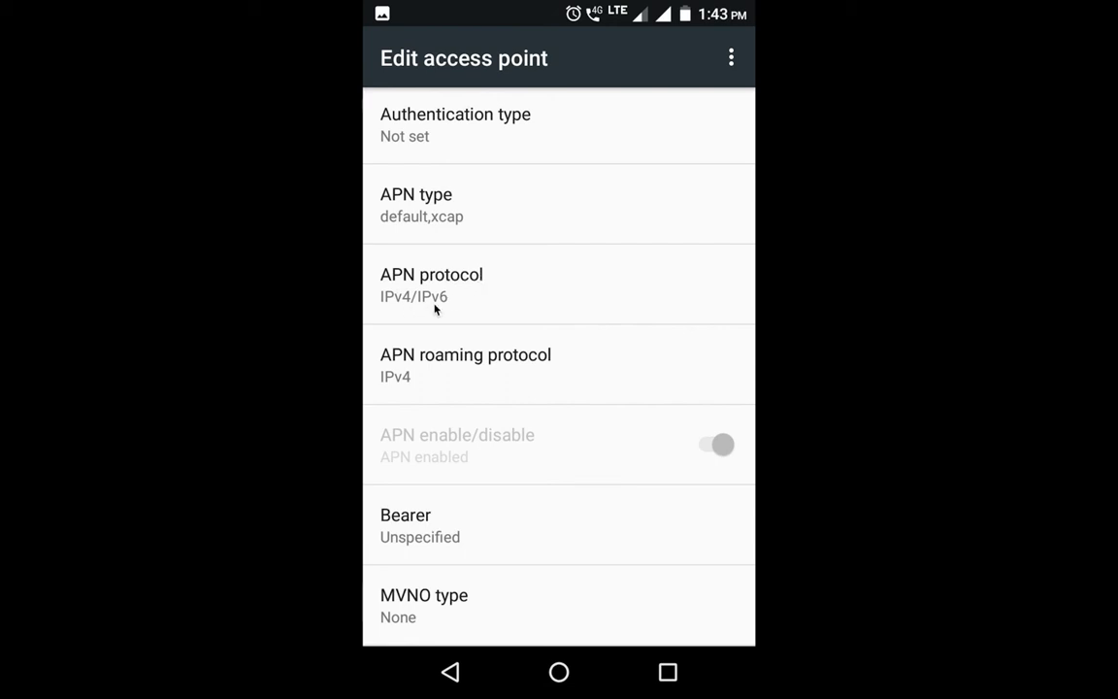
mouse_move(547, 370)
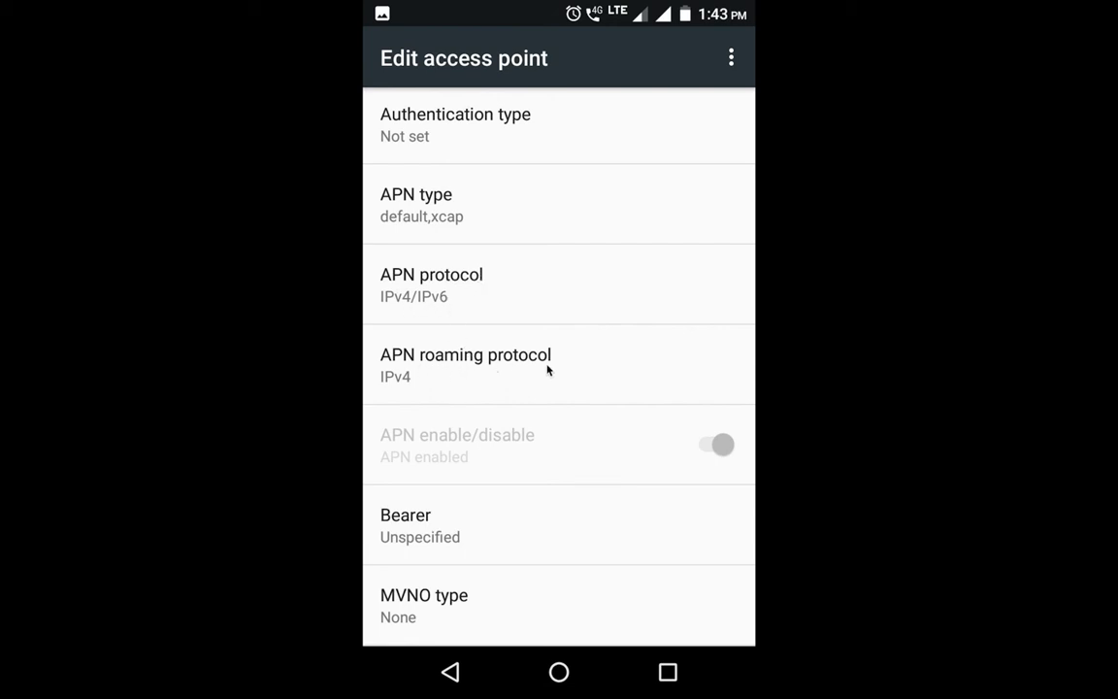
mouse_move(461, 466)
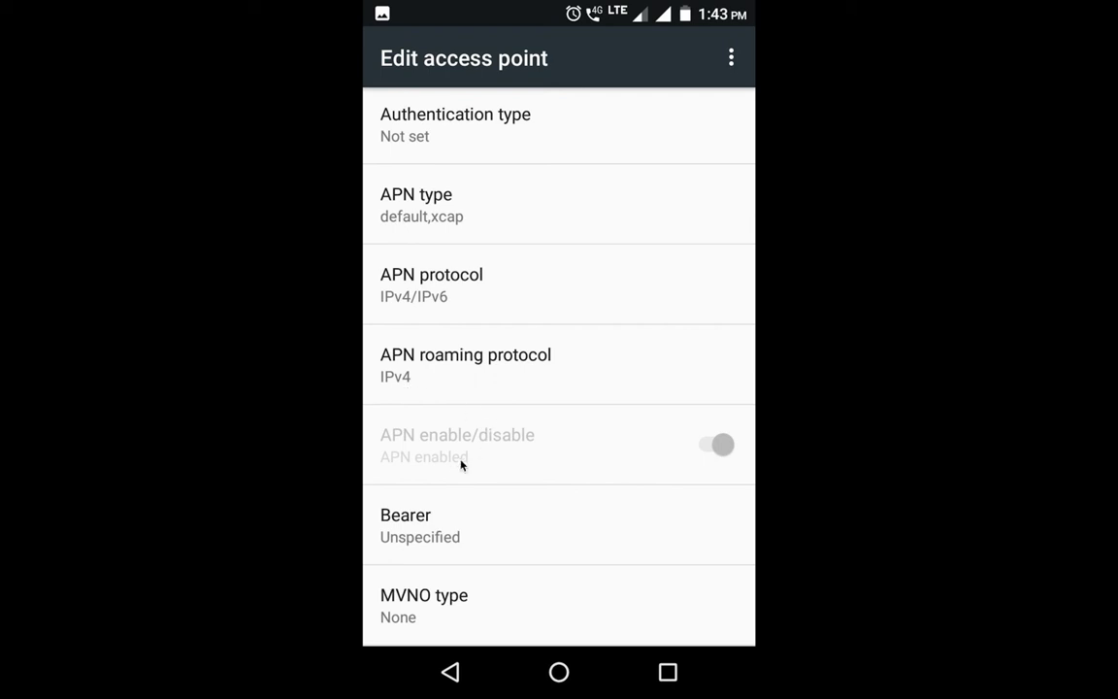
mouse_move(427, 469)
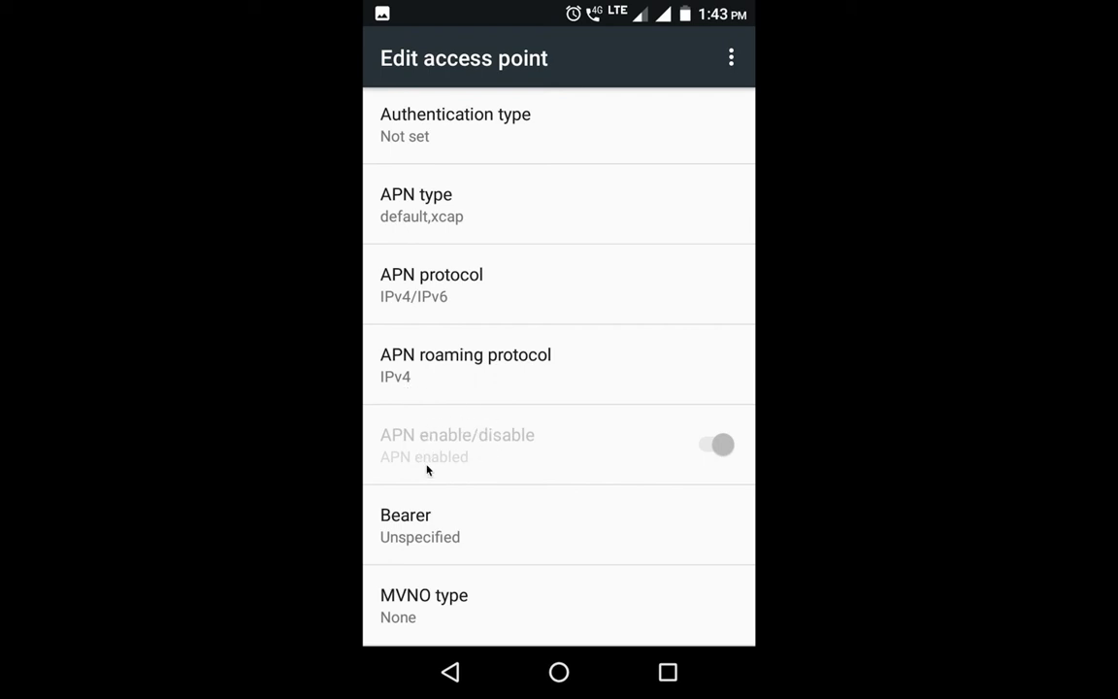
mouse_move(542, 516)
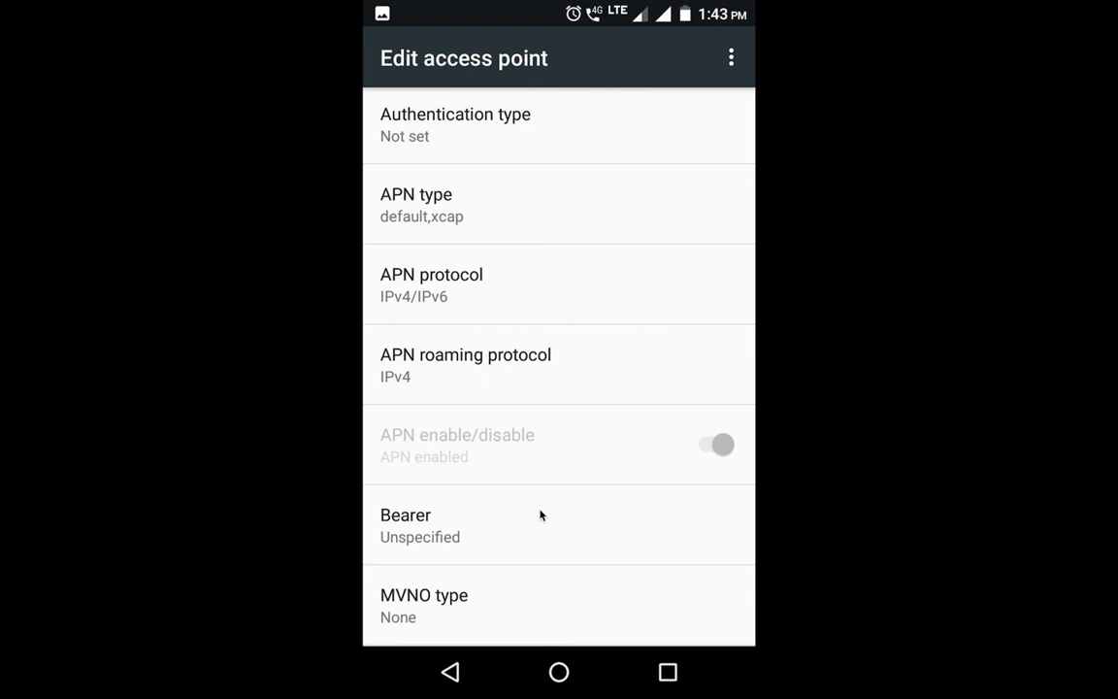
scroll("down", 3)
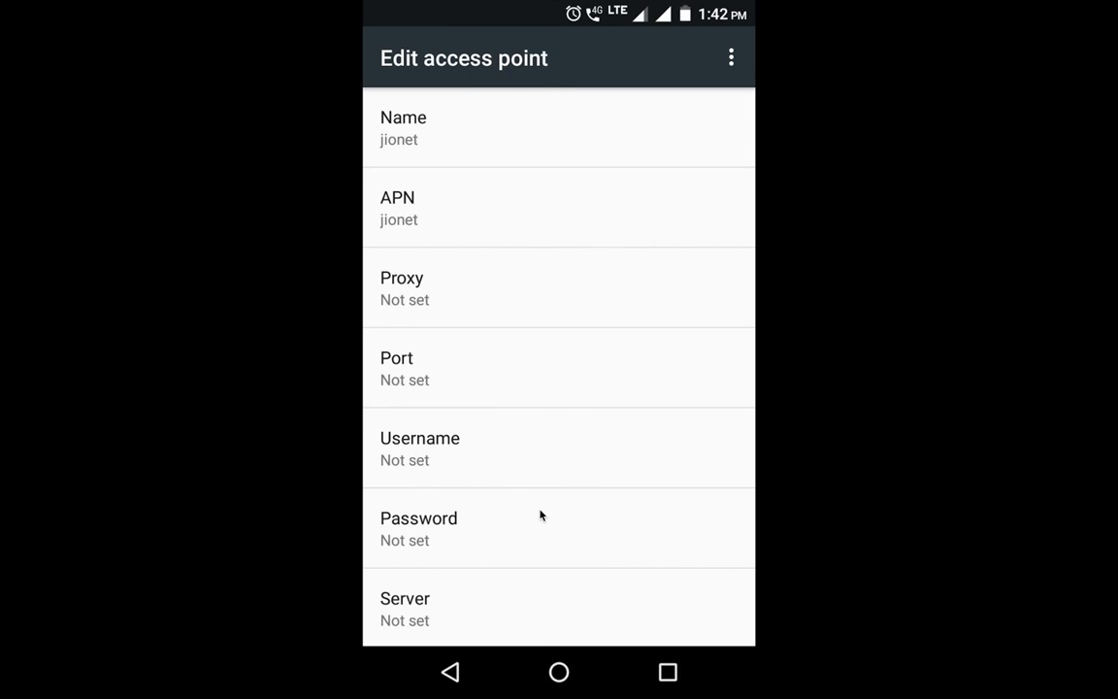
scroll("down", 3)
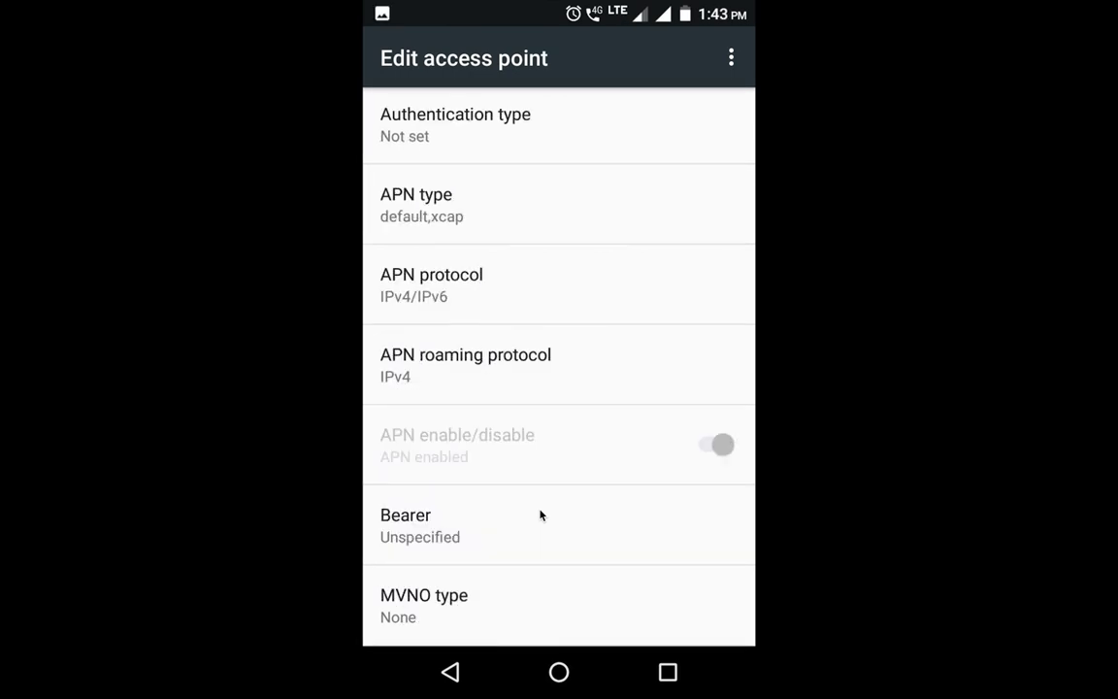